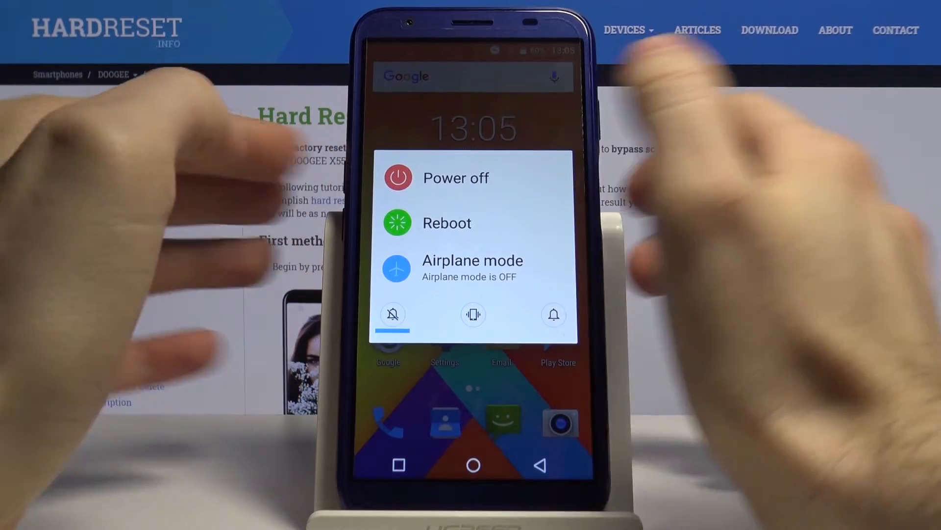
Power off the phone from the power menu so it reboots into Android Recovery
click(456, 177)
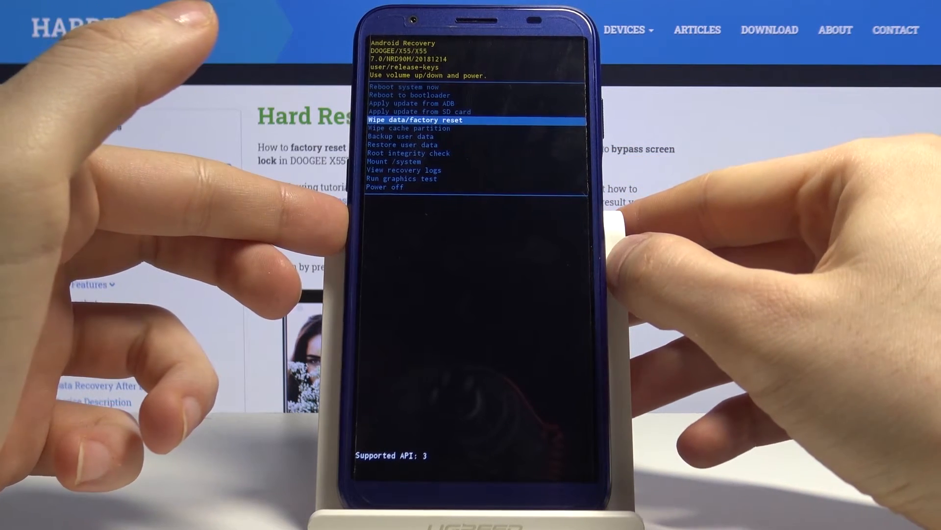
Move the recovery highlight down past wipe data/factory reset to the Power off entry
key(volumedown)
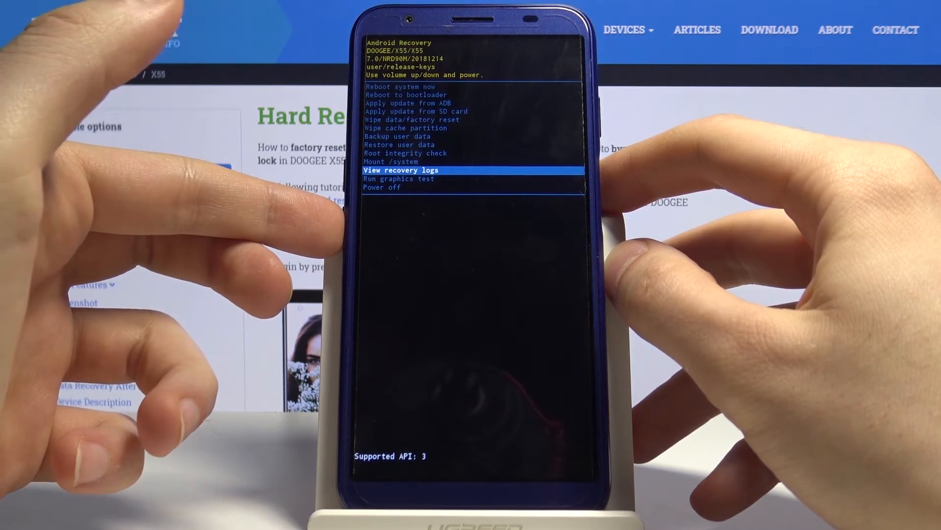
key(volumedown)
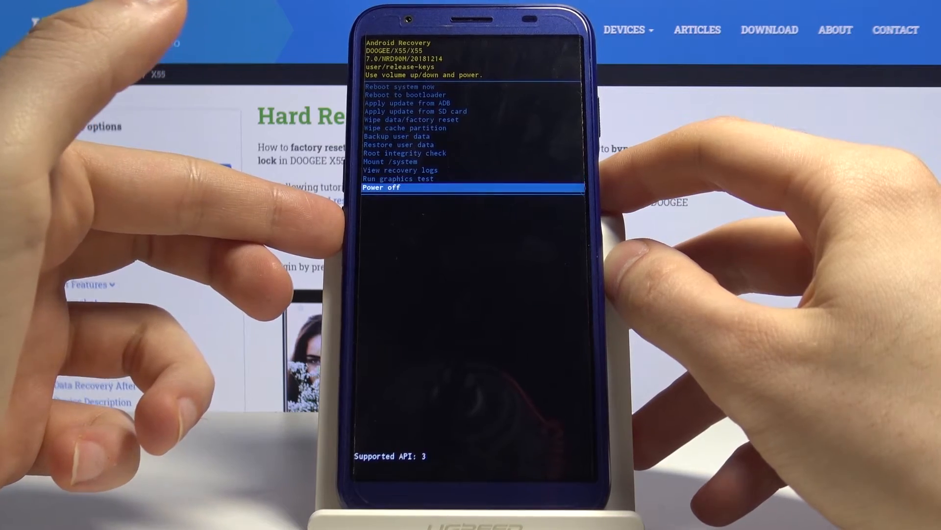